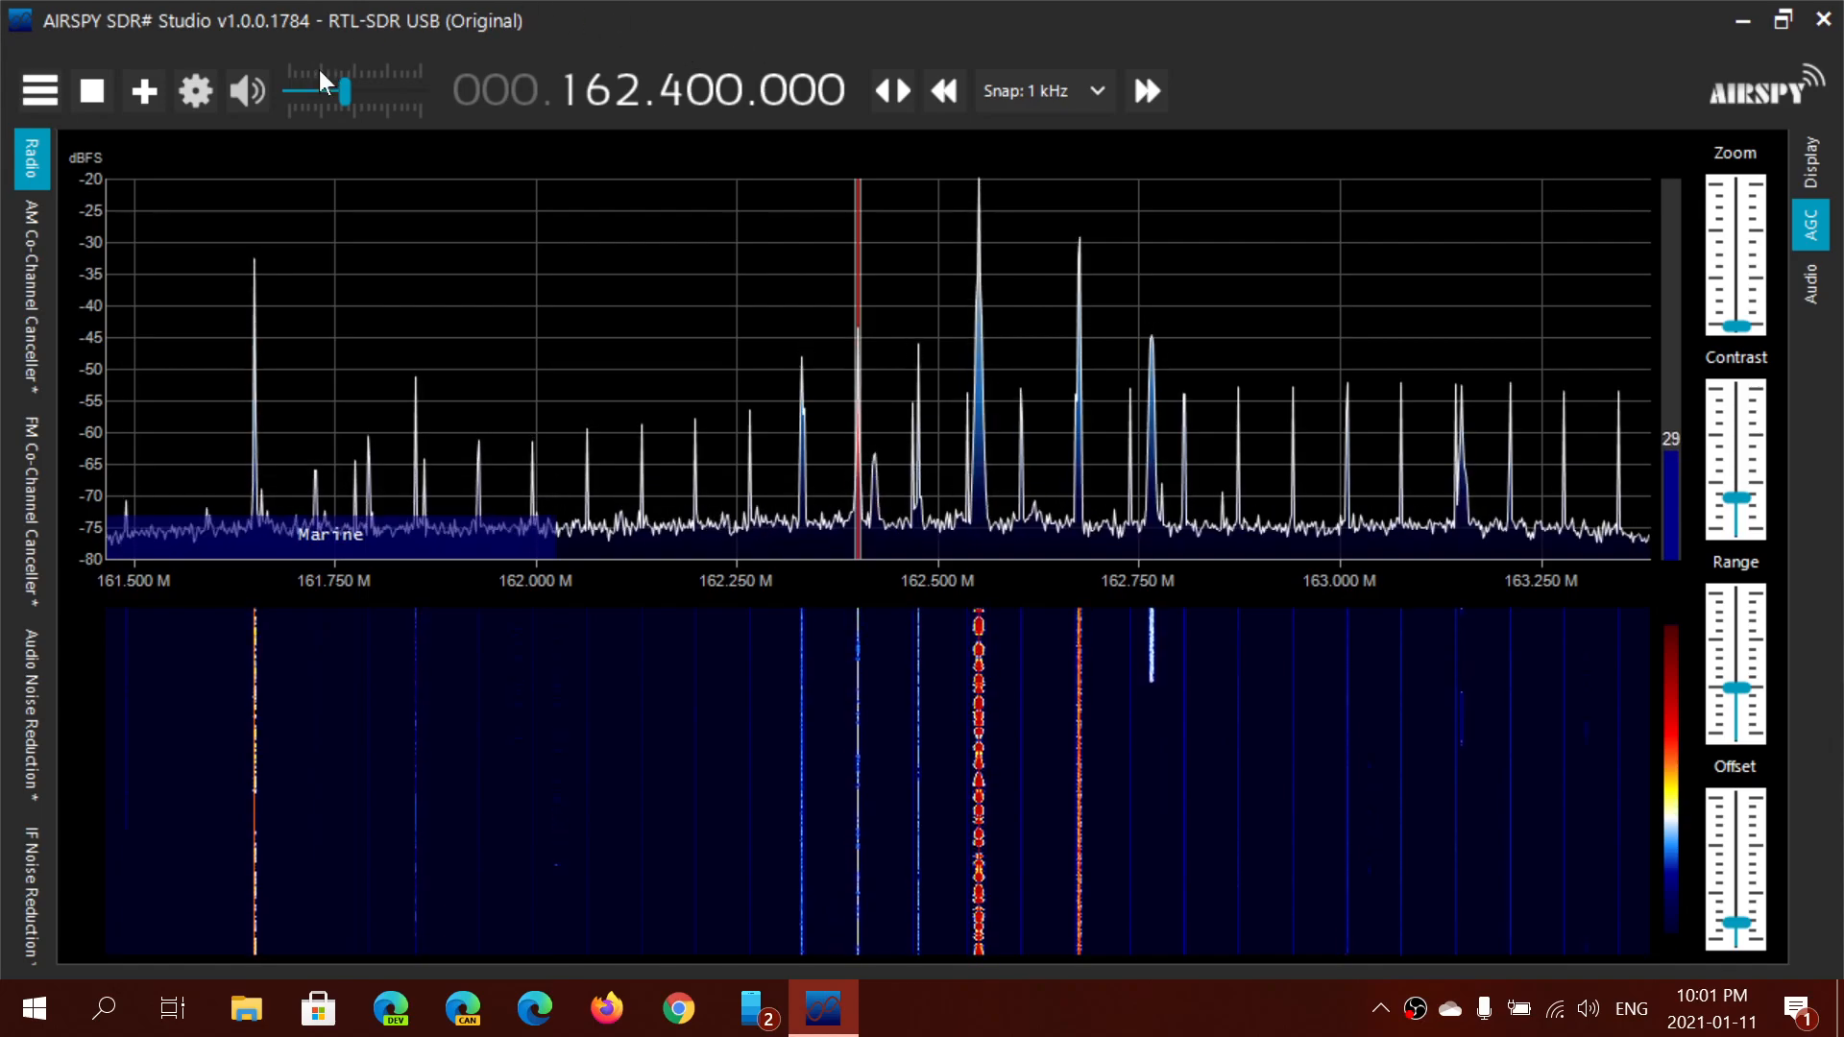
Drag the RF gain slider to 40 dB while monitoring 162.400 MHz.
{"action": "left_click_drag", "start_coordinate": [324, 90], "coordinate": [355, 90]}
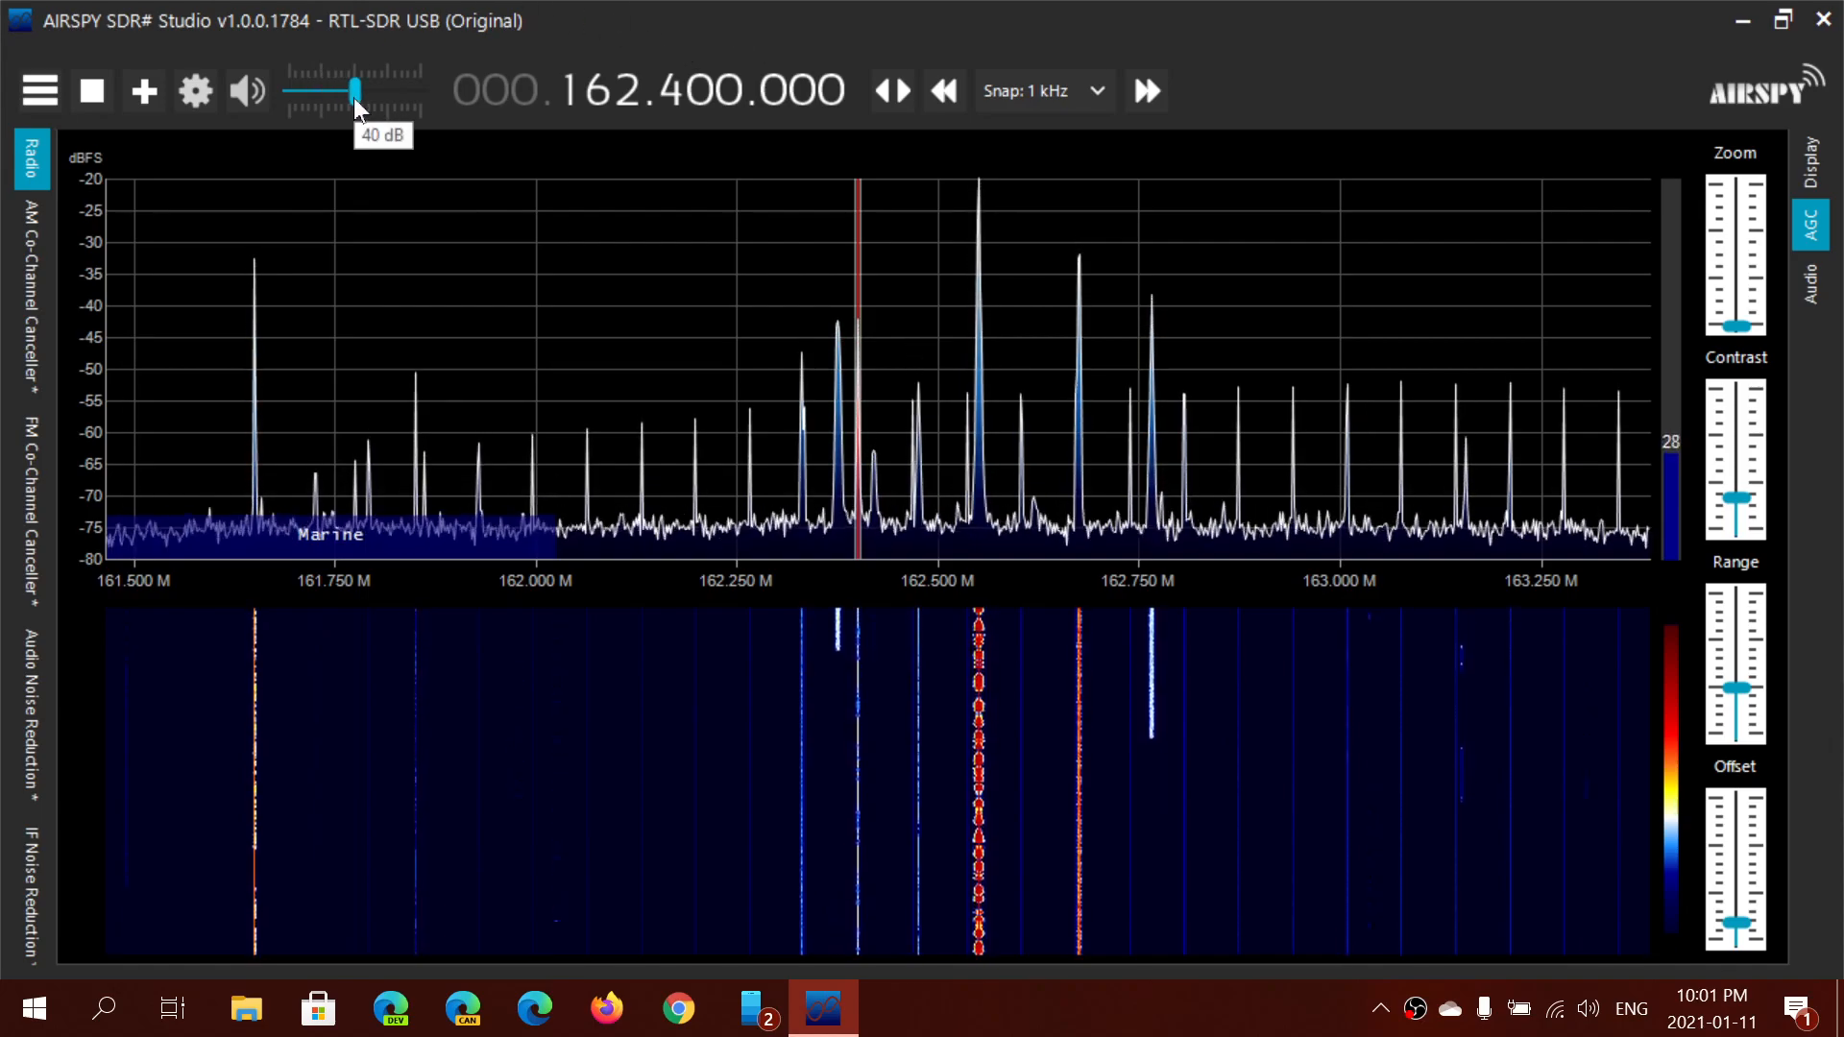
{"action": "mouse_move", "coordinate": [727, 59]}
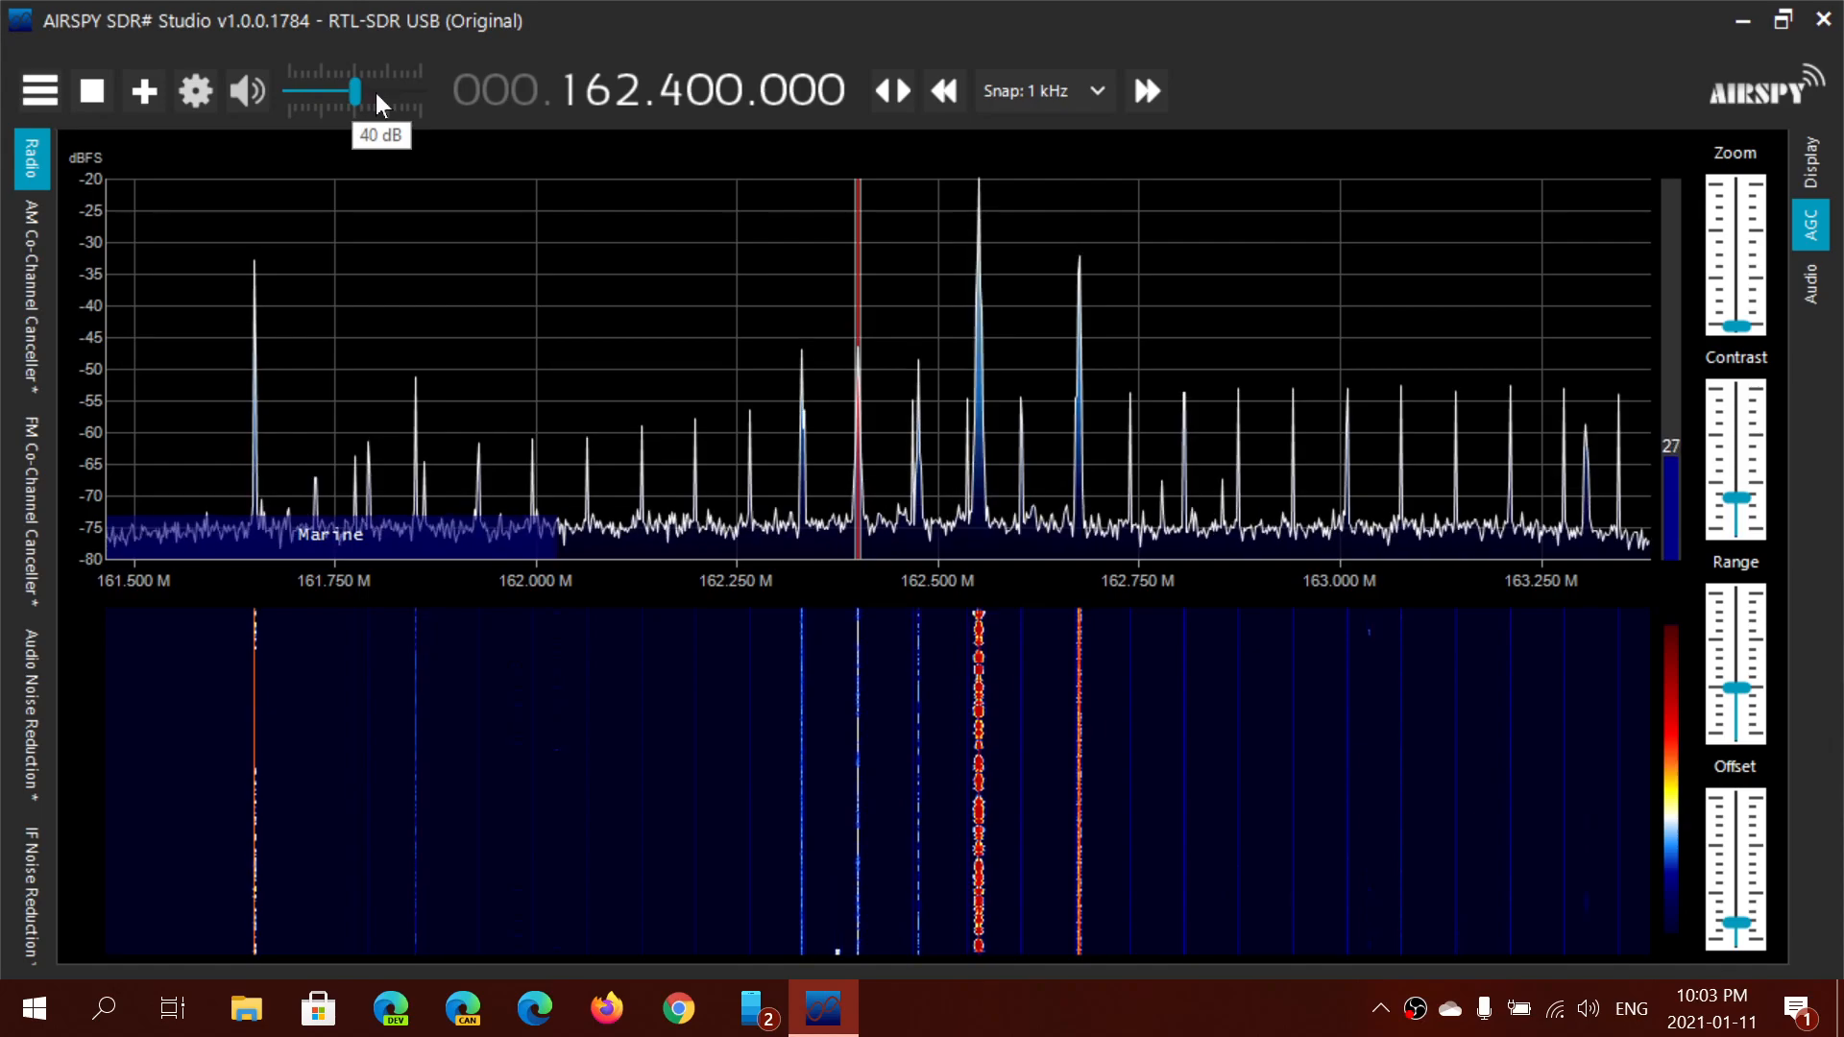
Nudge the gain above 40 dB, then ease it back below 40 dB.
{"action": "left_click_drag", "start_coordinate": [356, 90], "coordinate": [379, 90]}
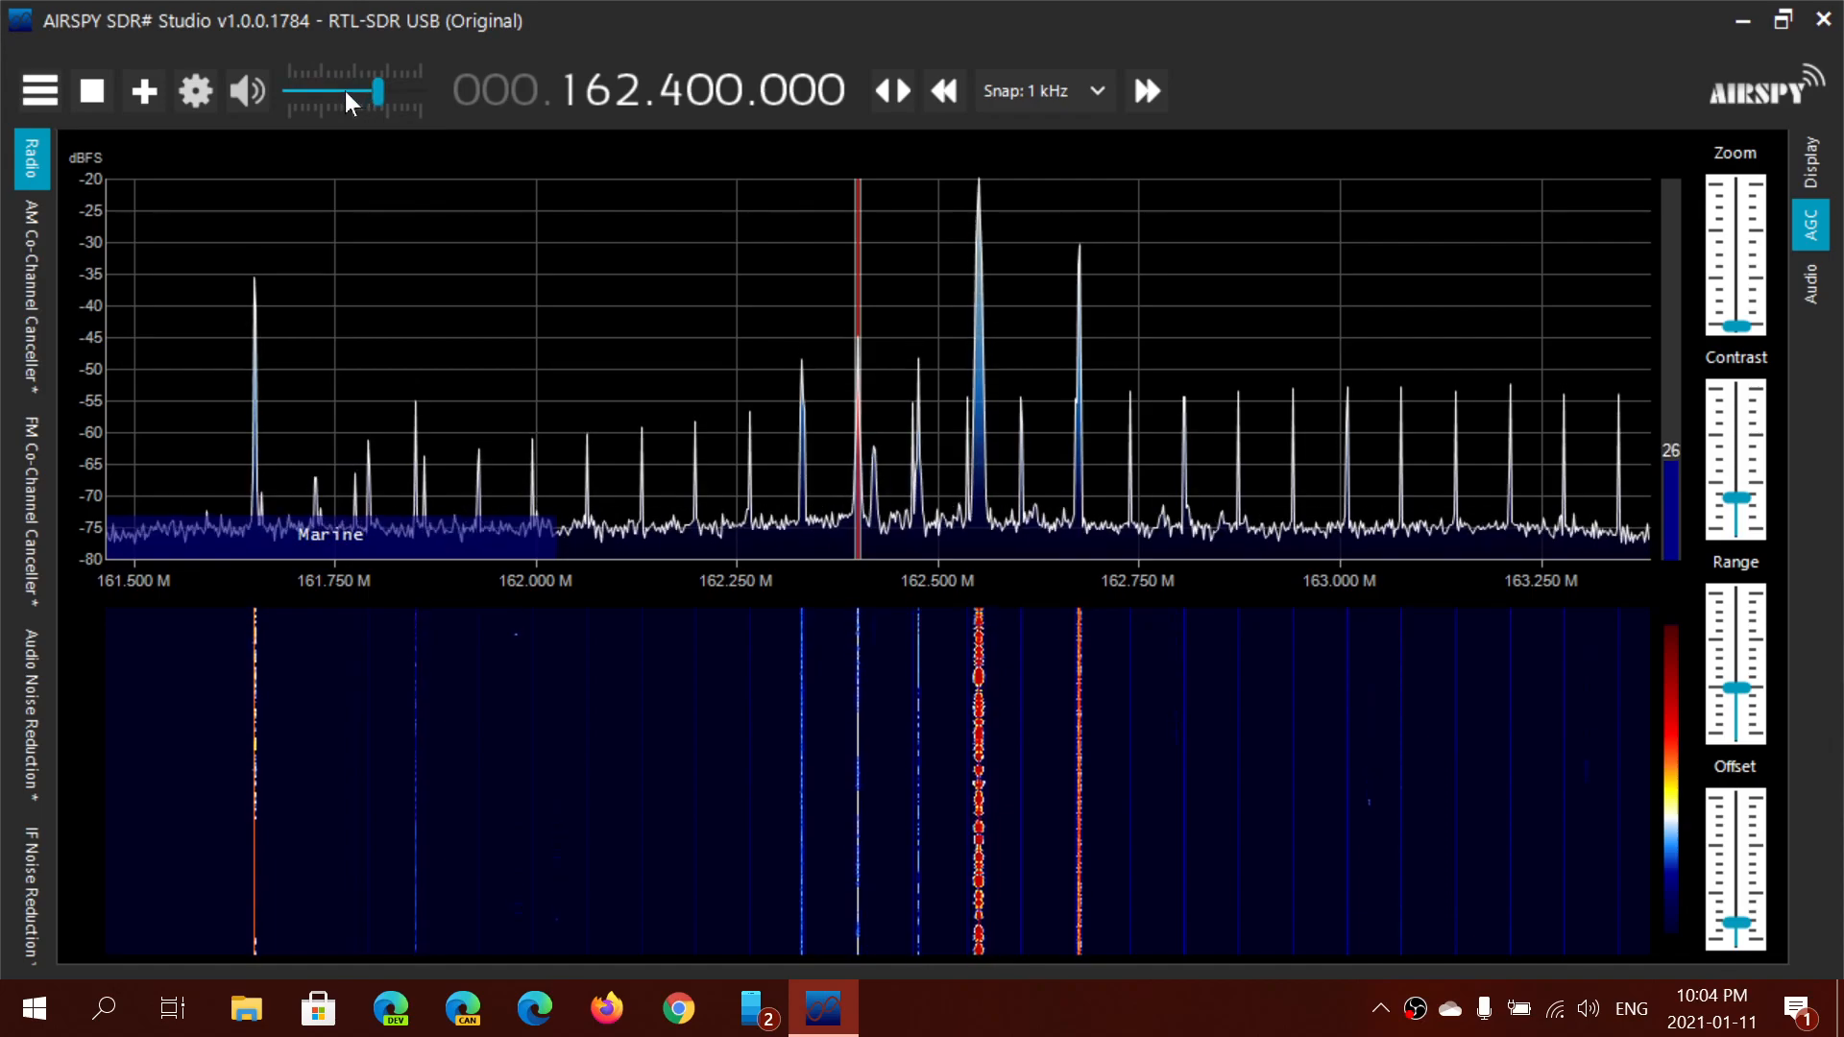
{"action": "left_click_drag", "start_coordinate": [377, 90], "coordinate": [346, 91]}
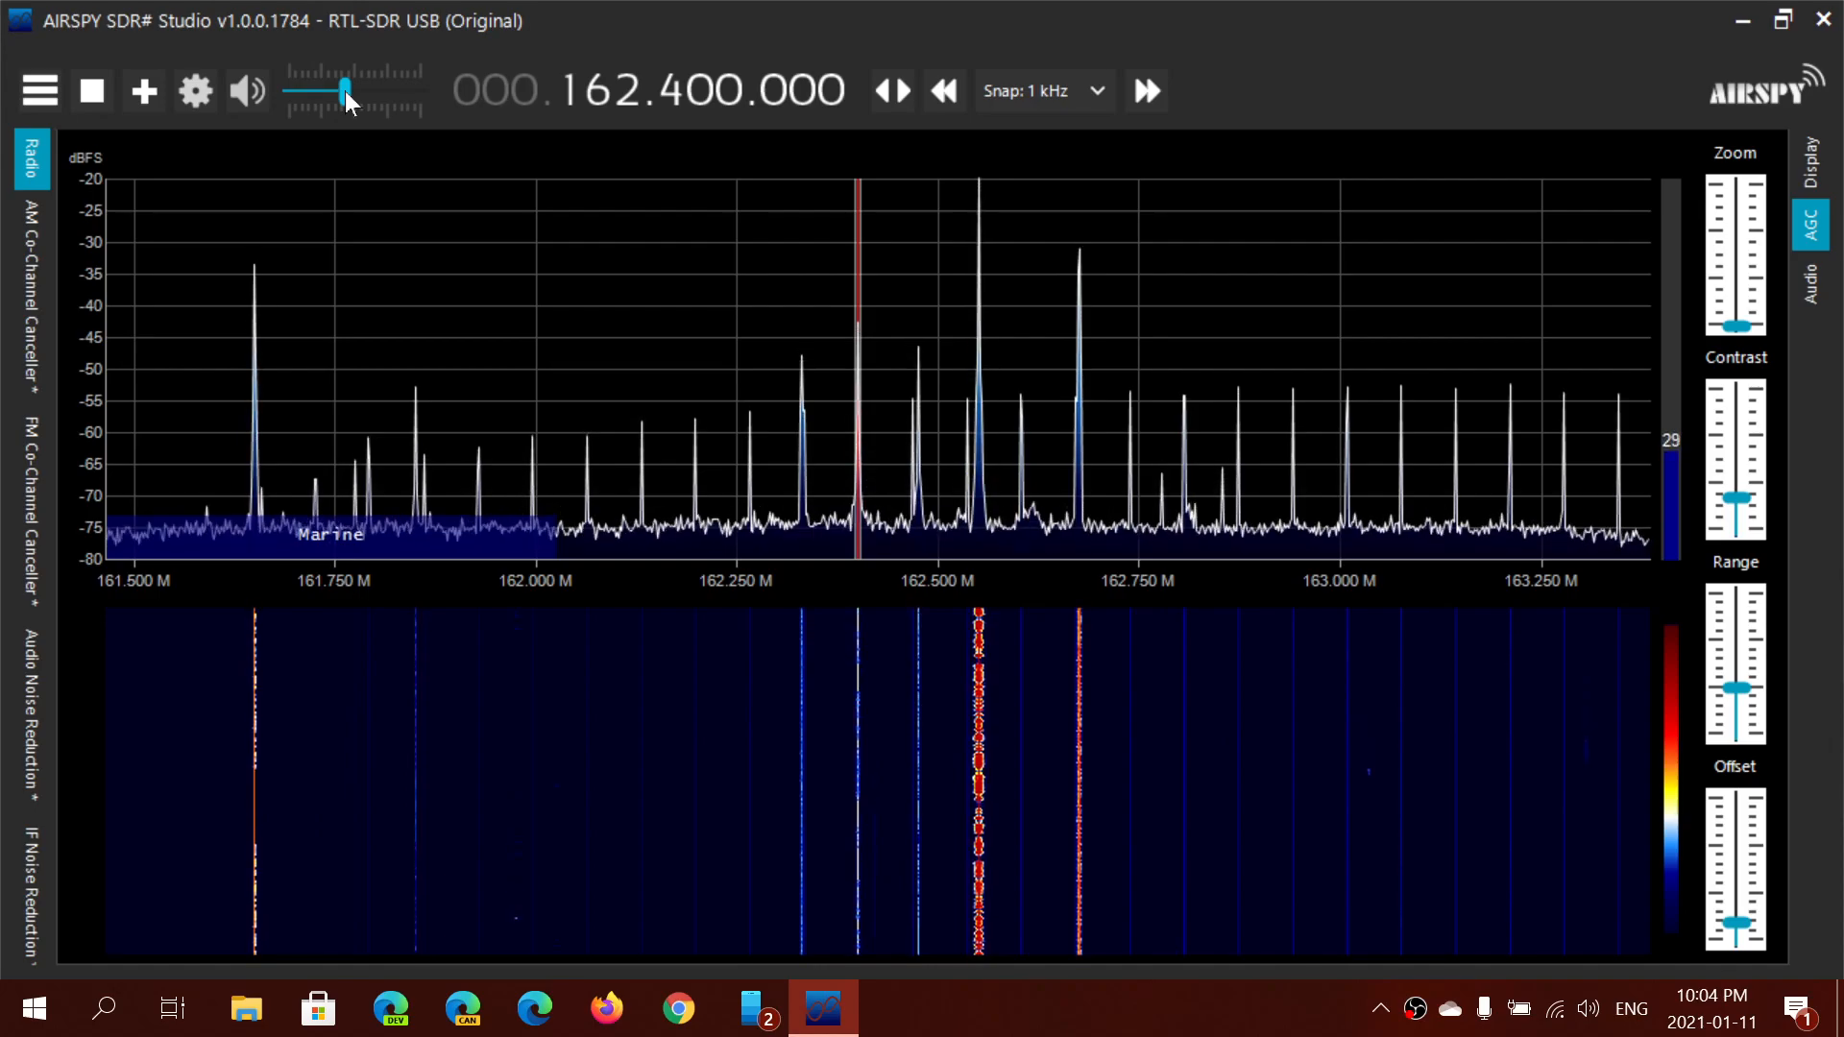
{"action": "mouse_move", "coordinate": [412, 445]}
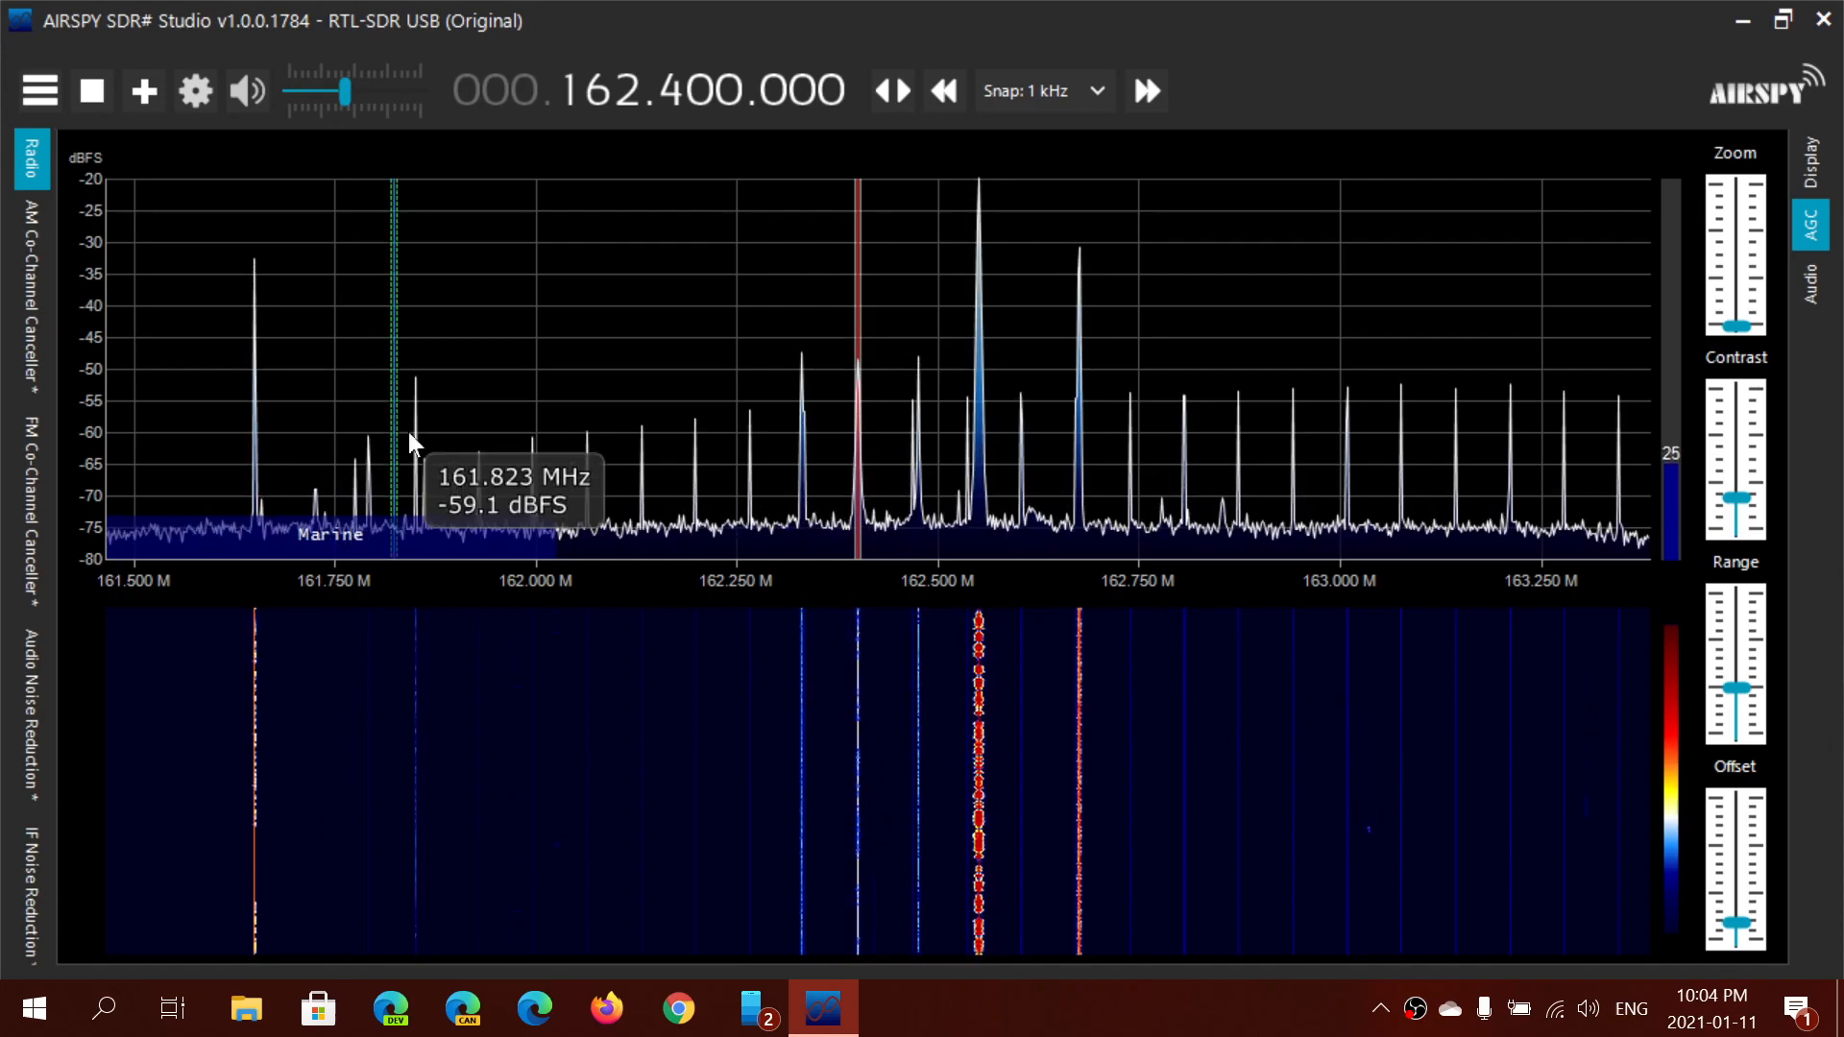
{"action": "mouse_move", "coordinate": [1269, 433]}
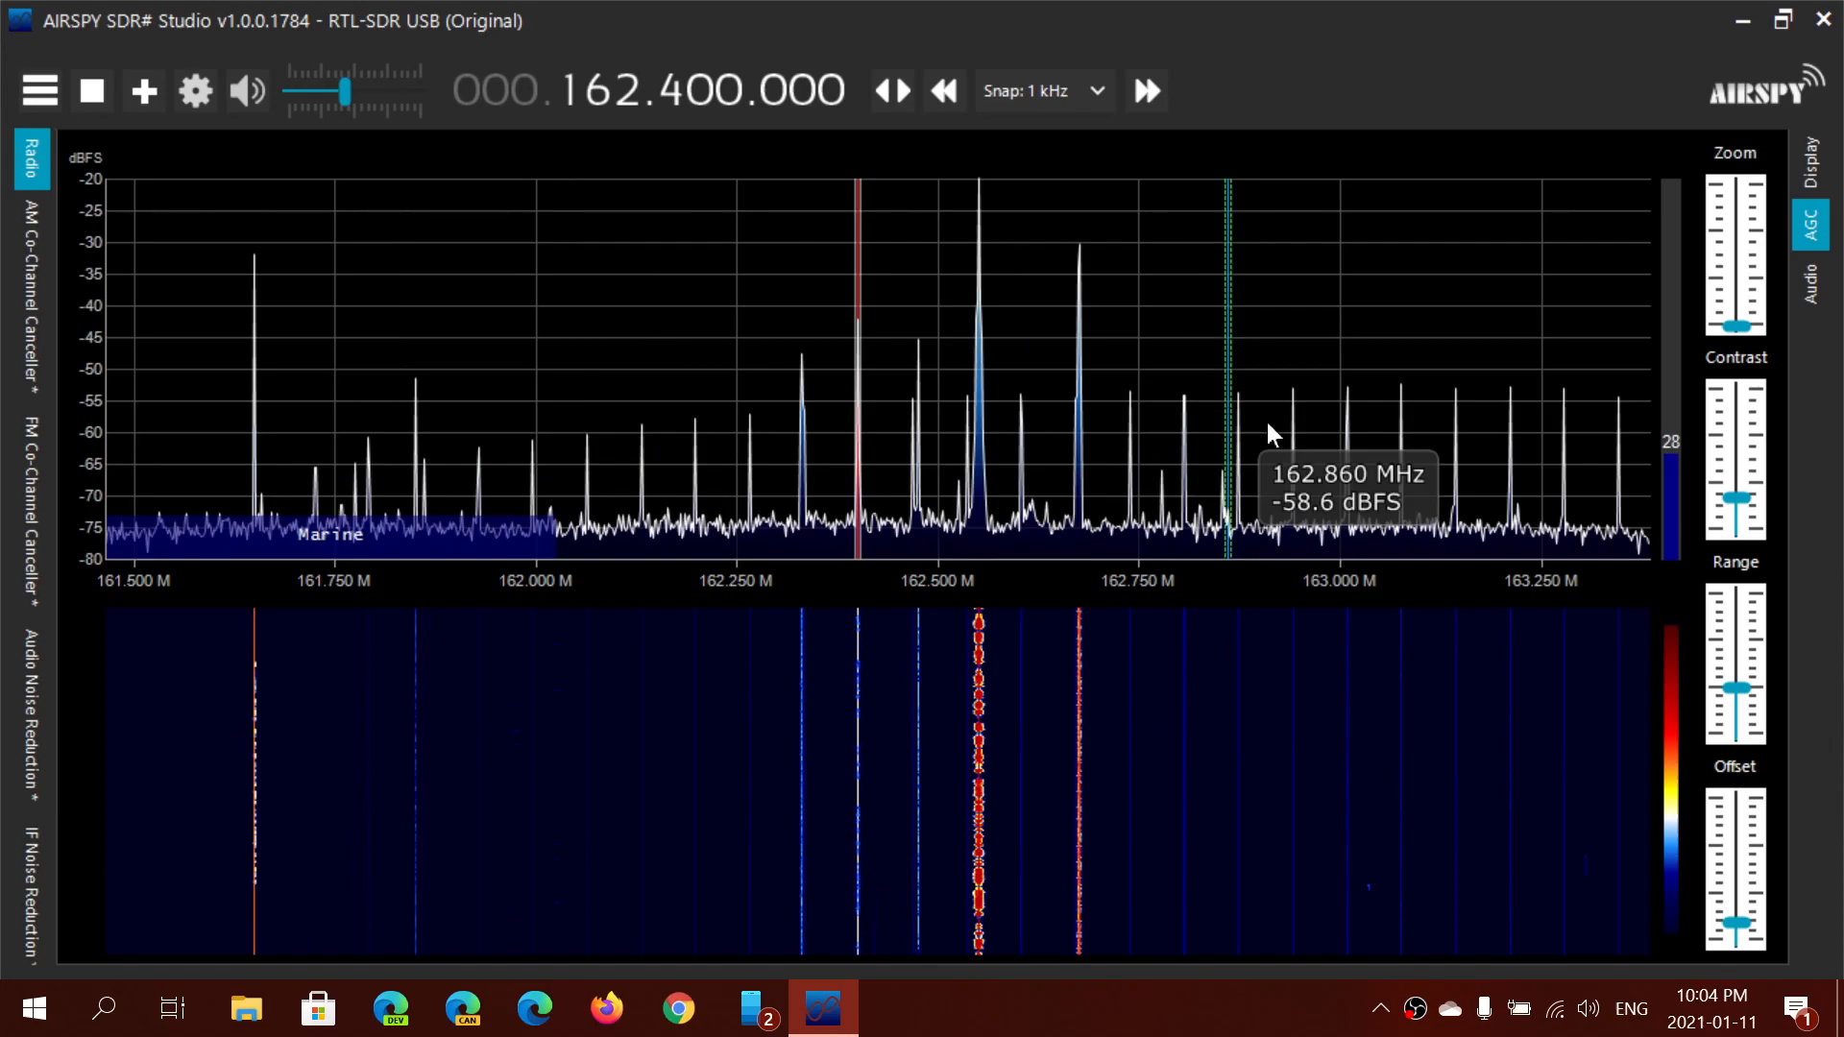
{"action": "mouse_move", "coordinate": [1311, 103]}
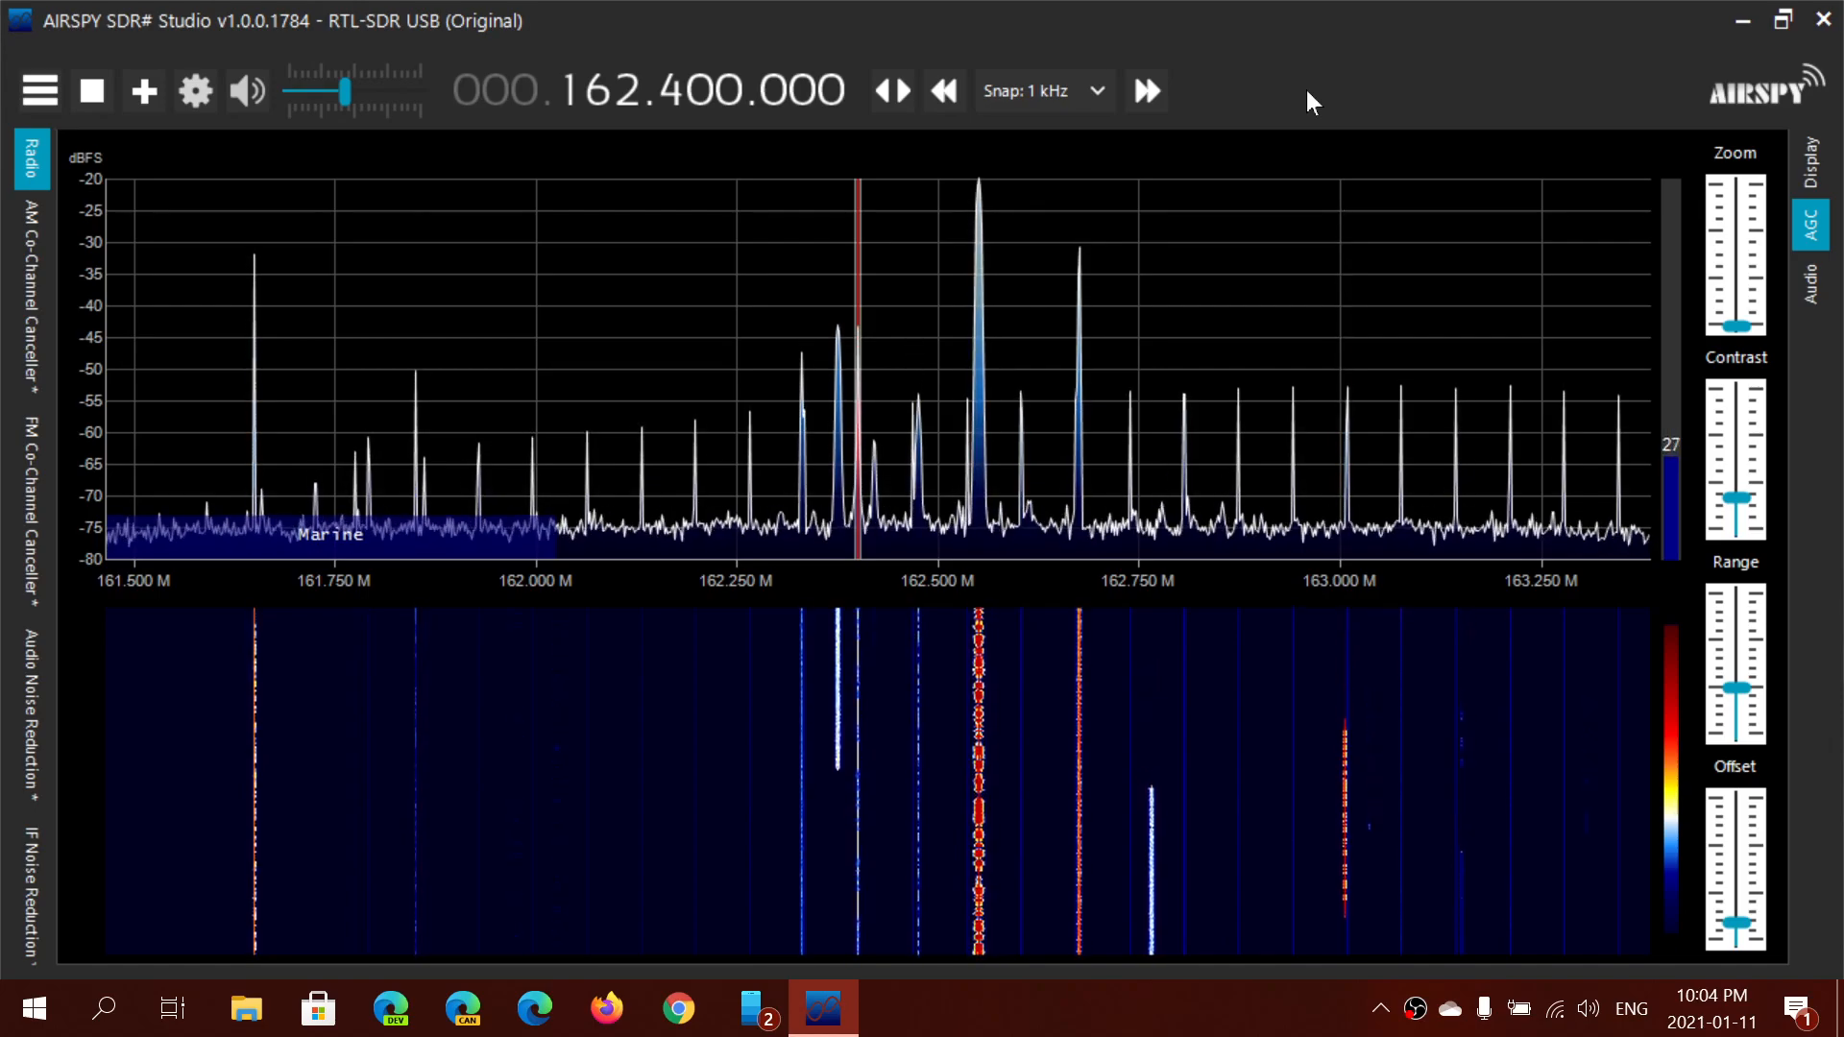
{"action": "mouse_move", "coordinate": [129, 787]}
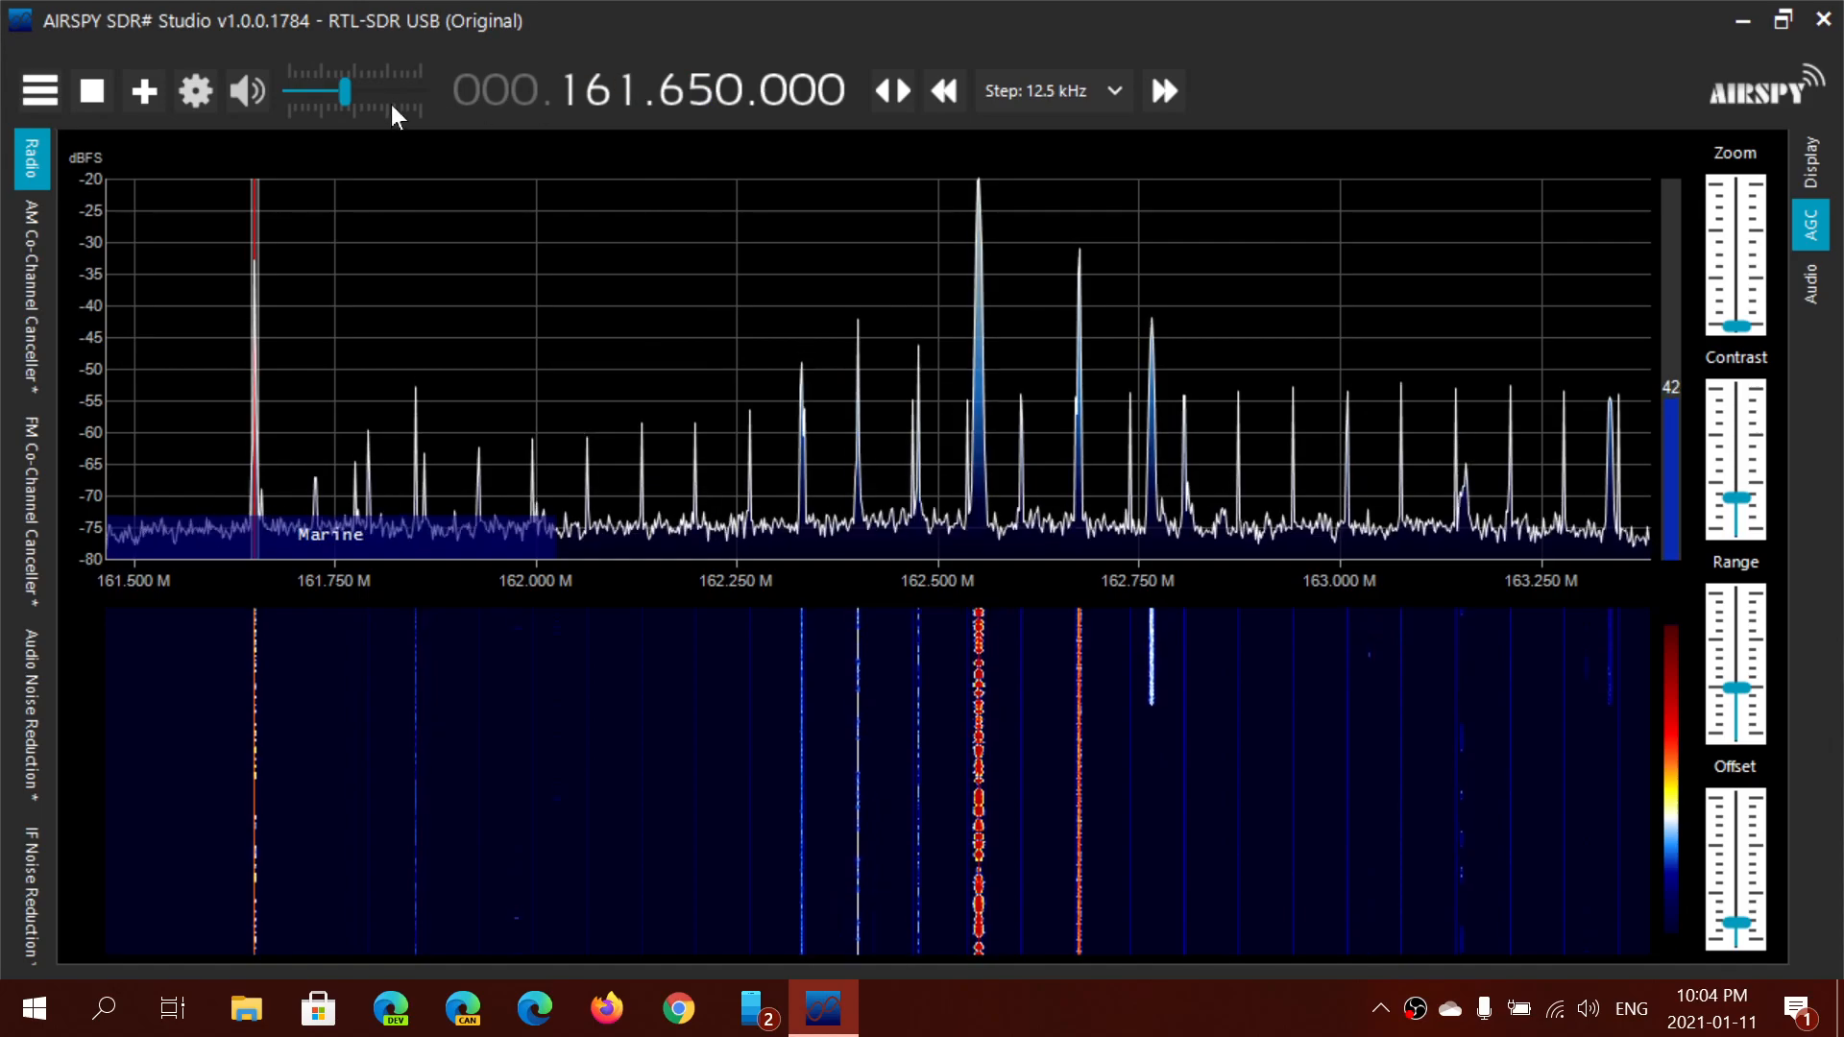
Sweep the gain through 49 and 58 dB, down to 37 dB, then back to about 49 dB.
{"action": "left_click_drag", "start_coordinate": [345, 90], "coordinate": [388, 91]}
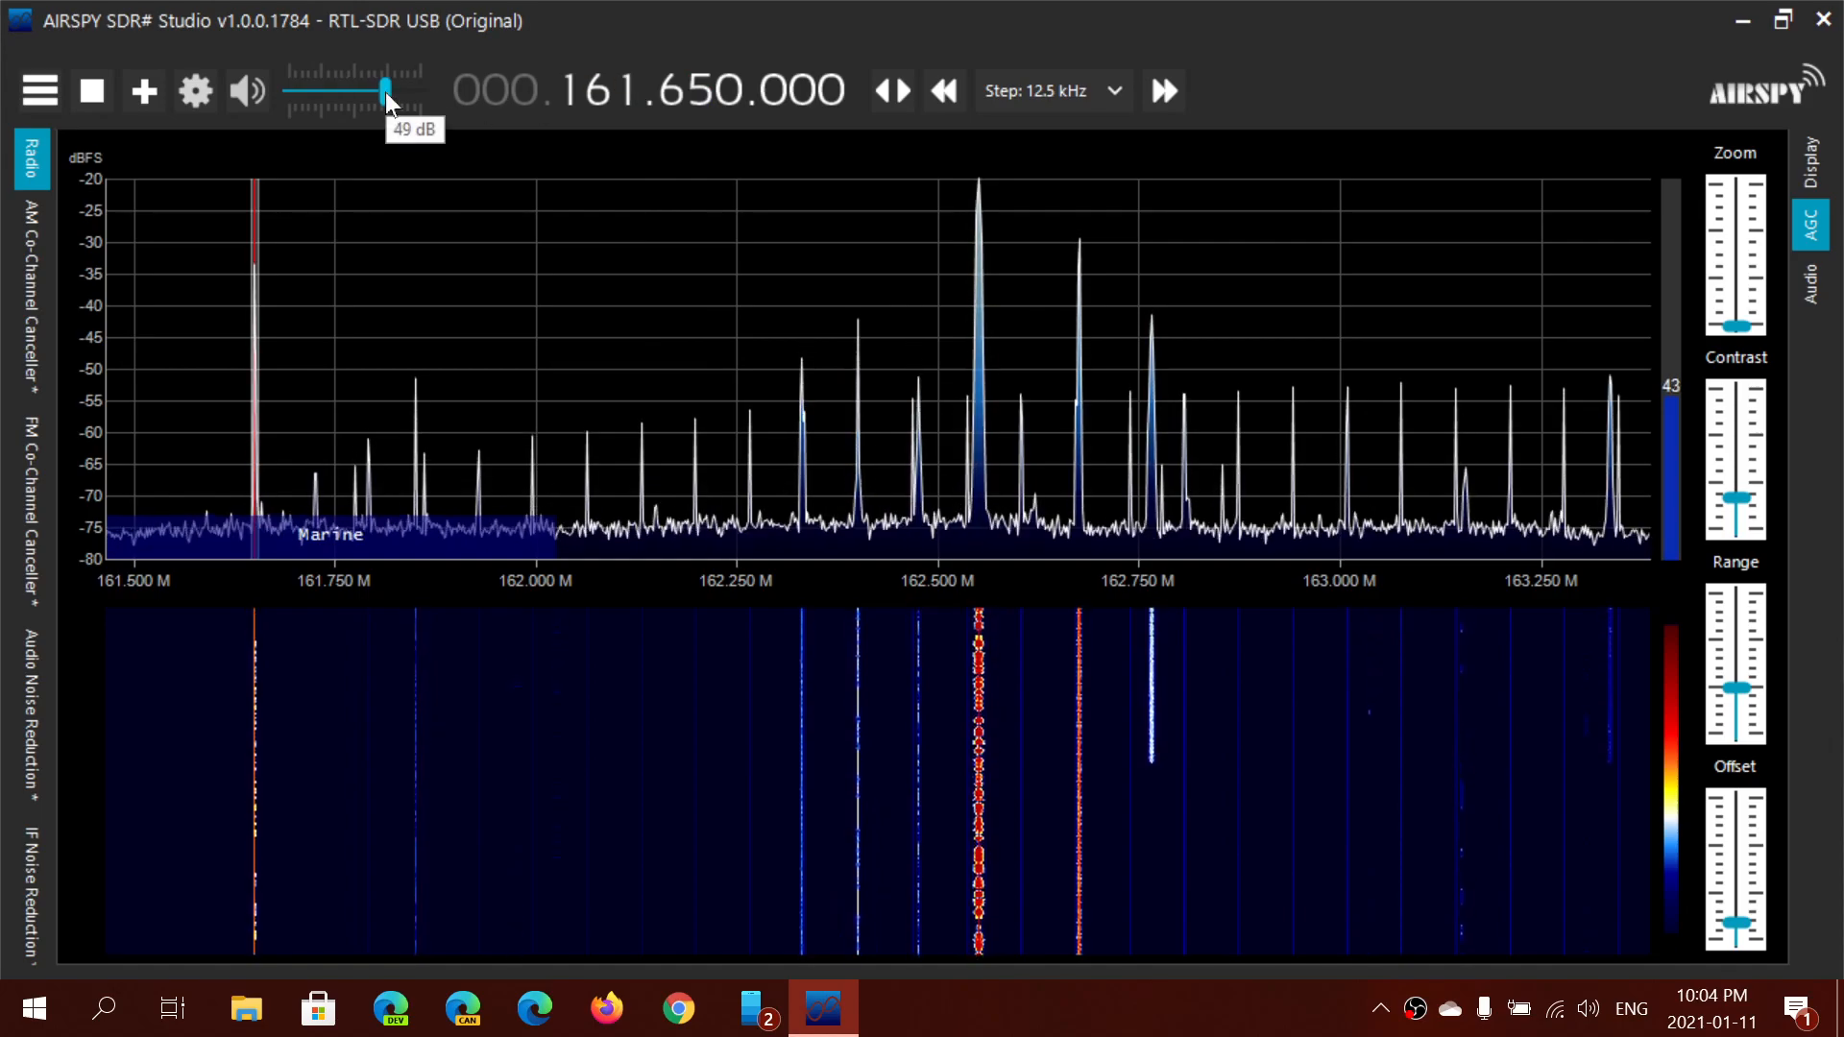
{"action": "left_click_drag", "start_coordinate": [388, 89], "coordinate": [412, 90]}
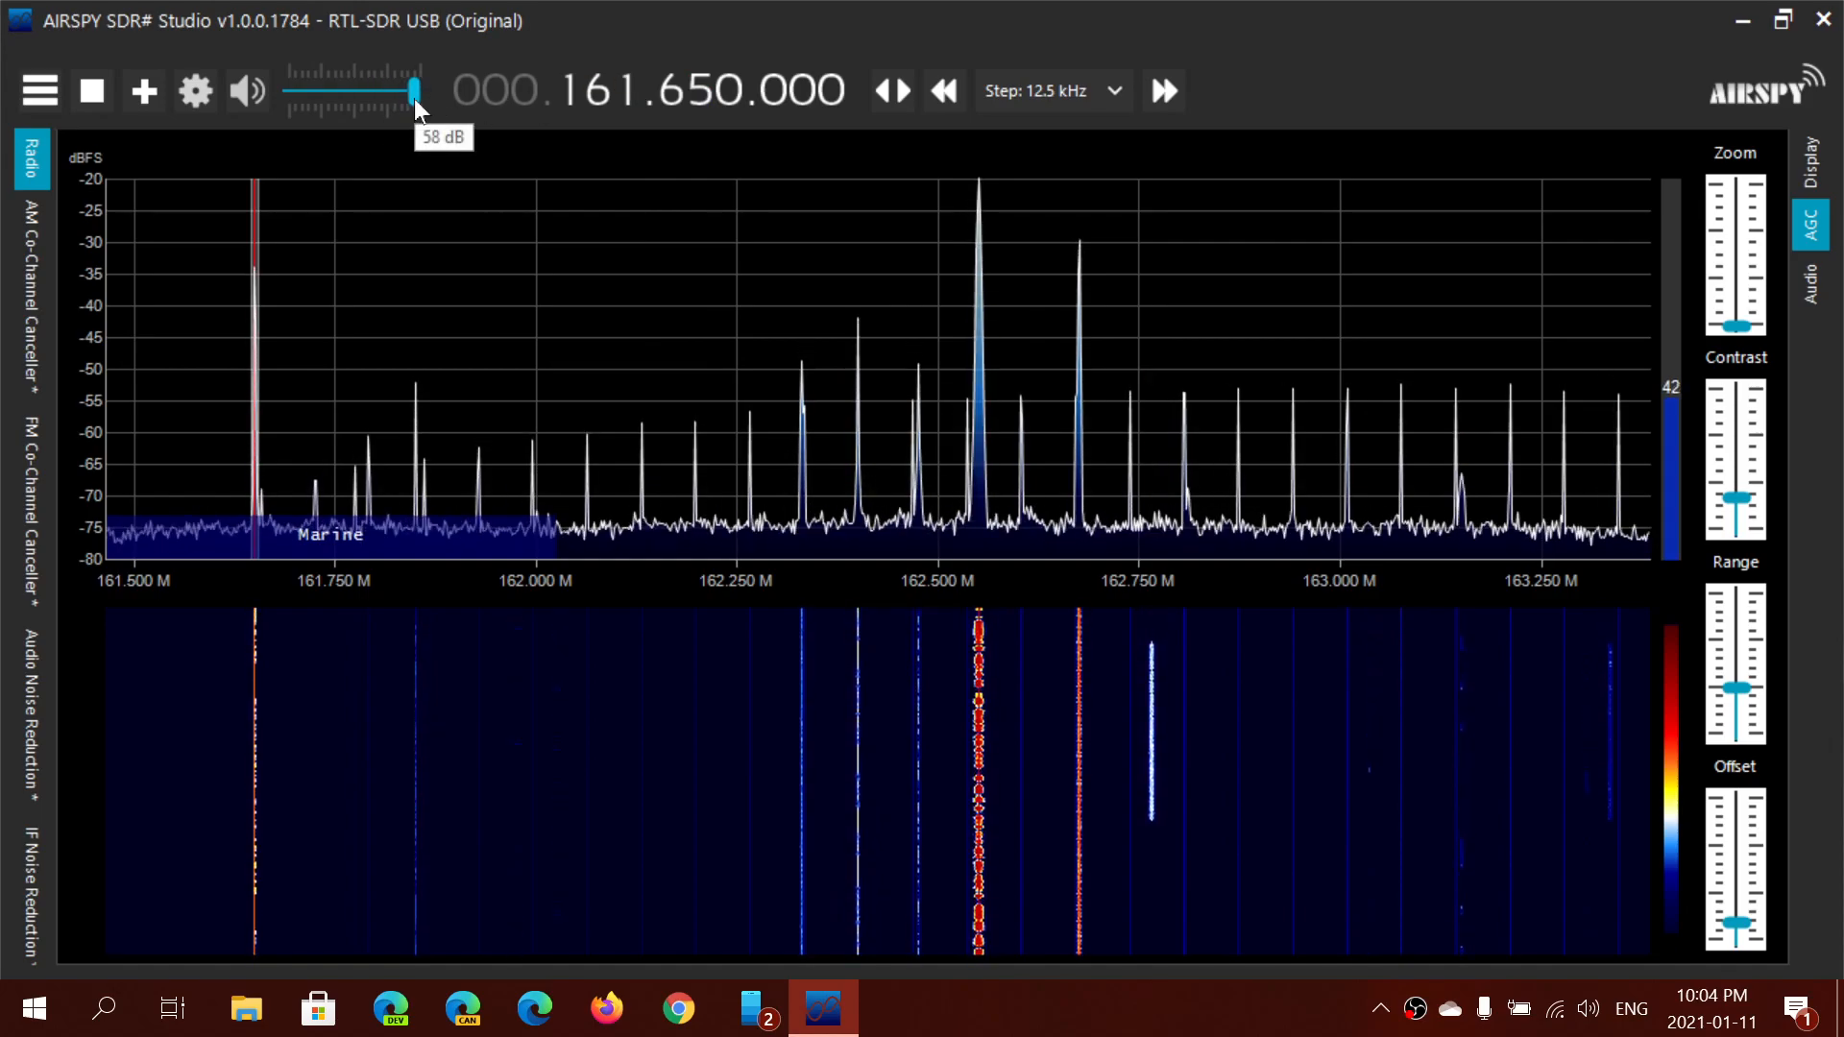
{"action": "left_click_drag", "start_coordinate": [412, 90], "coordinate": [345, 91]}
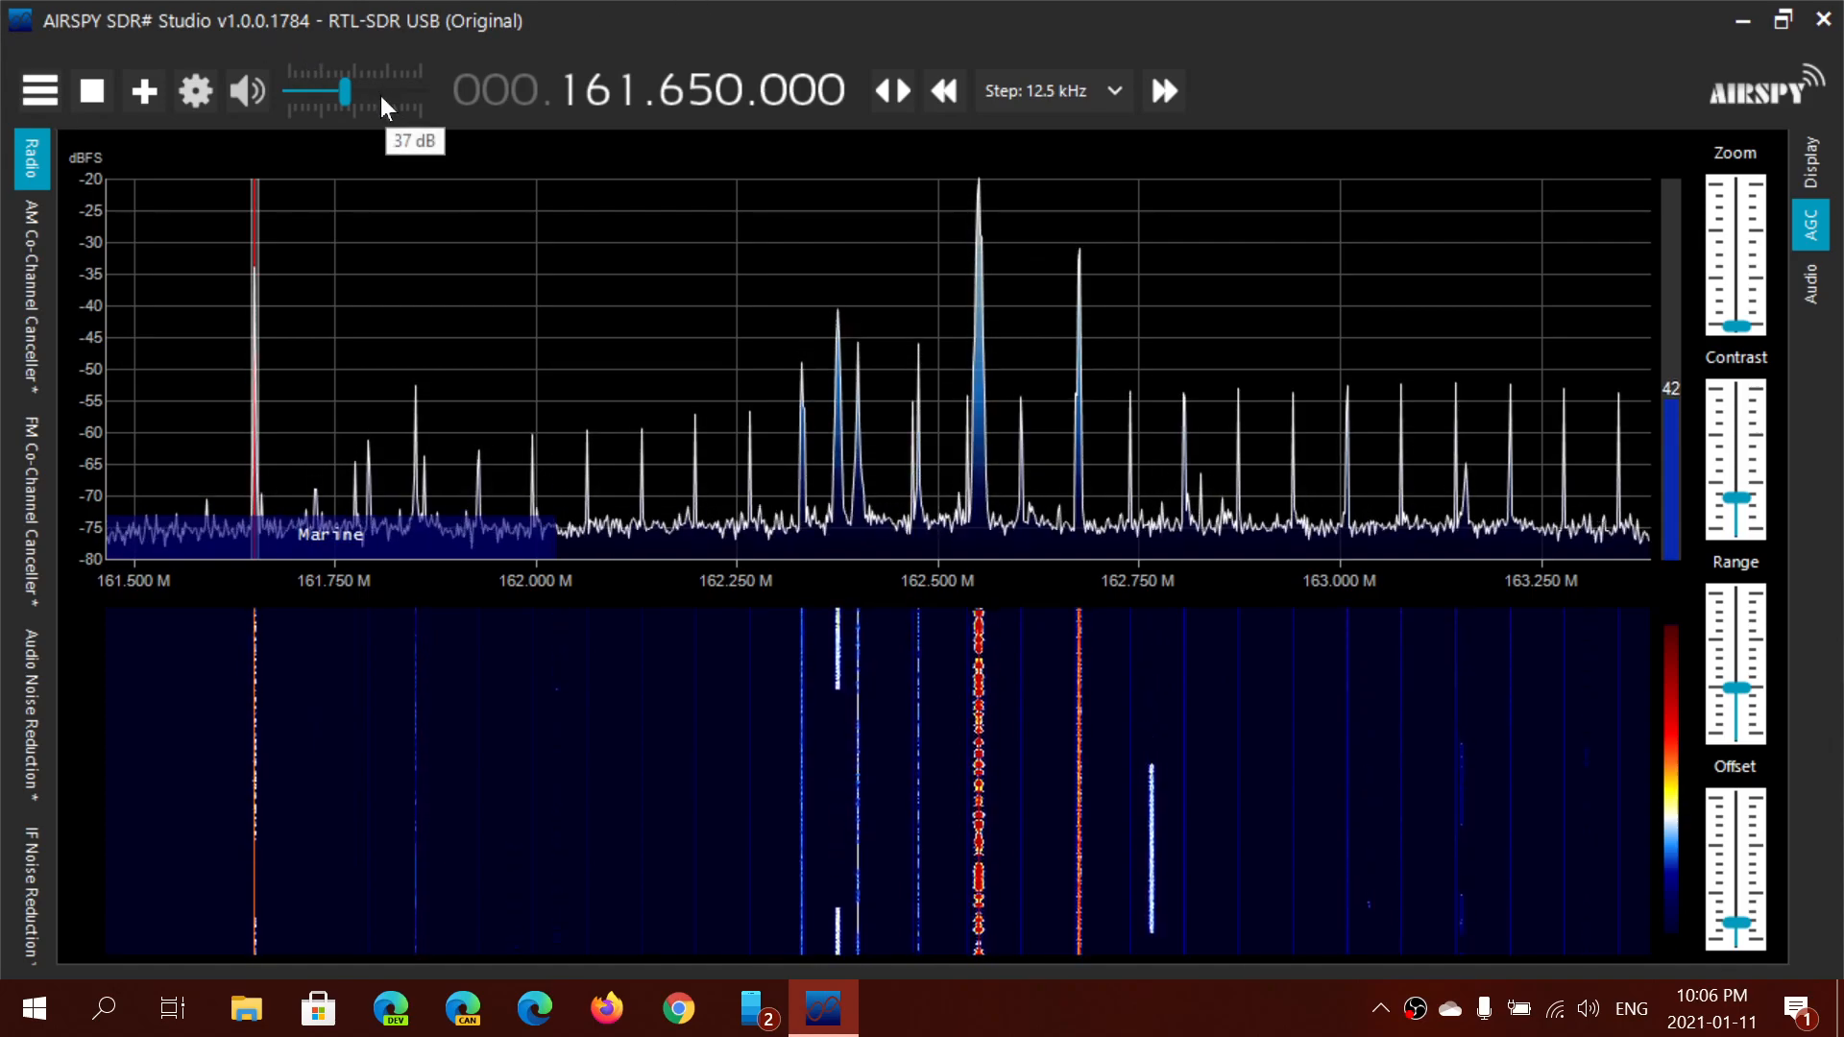
{"action": "left_click_drag", "start_coordinate": [346, 91], "coordinate": [376, 90]}
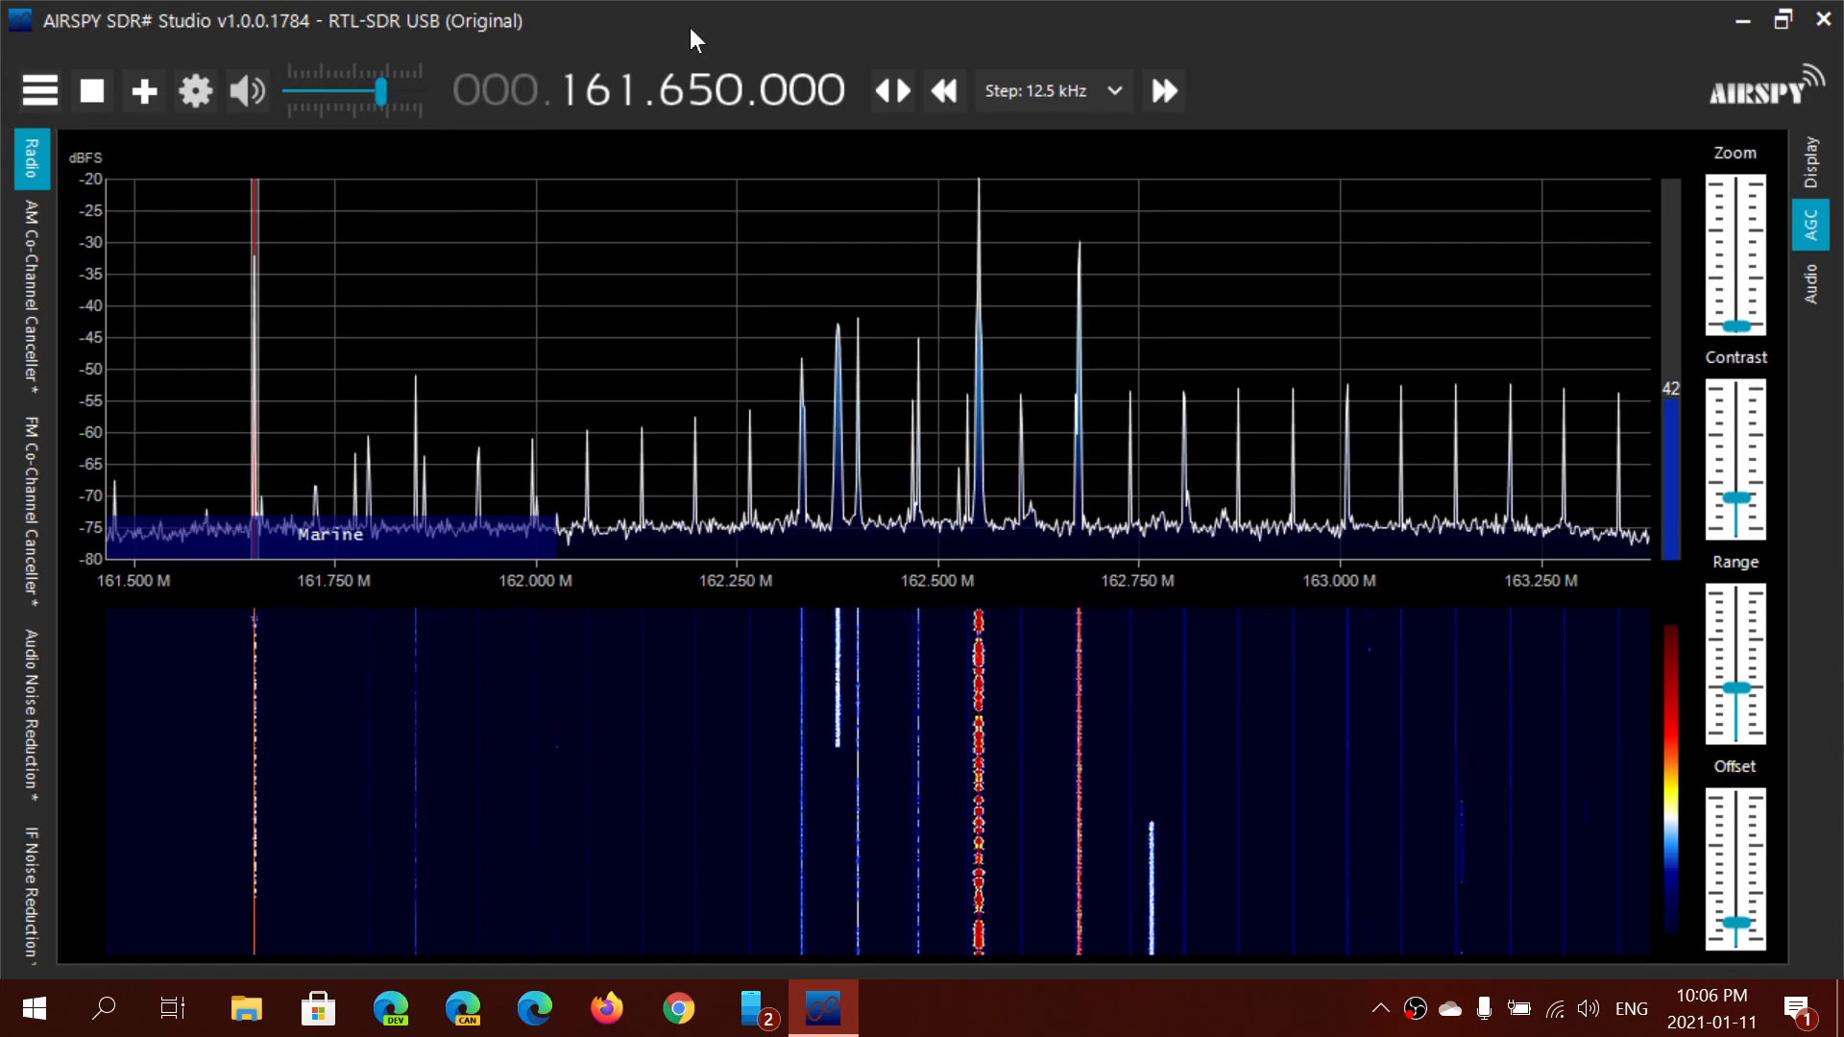